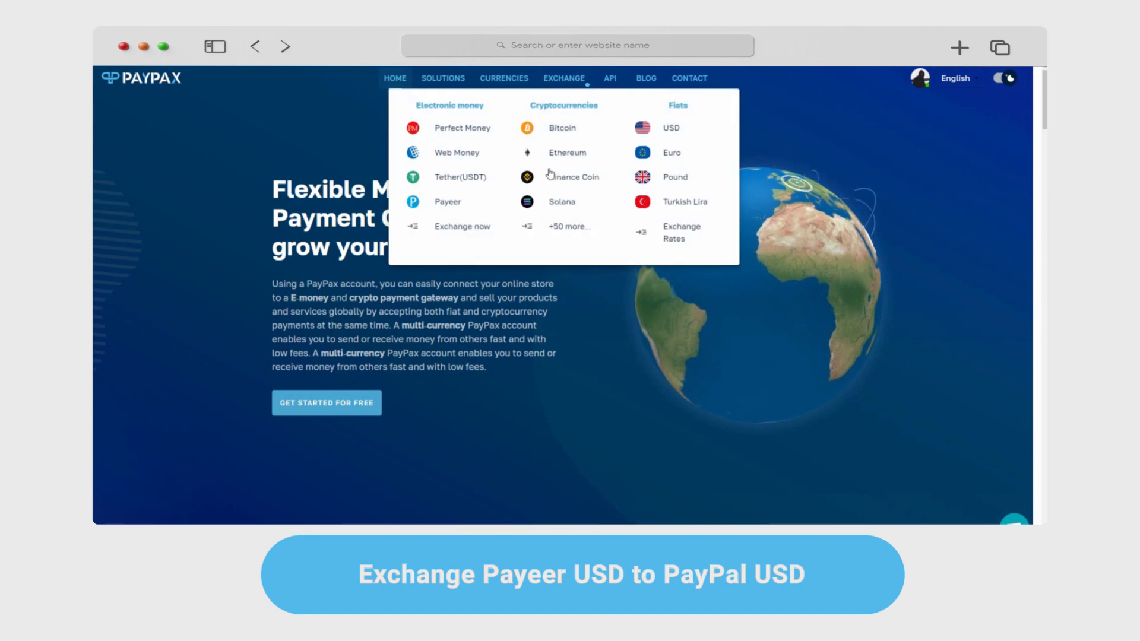
Go to PayPax Online Exchange and locate the Payeer USD to PayPal USD pair
click(563, 78)
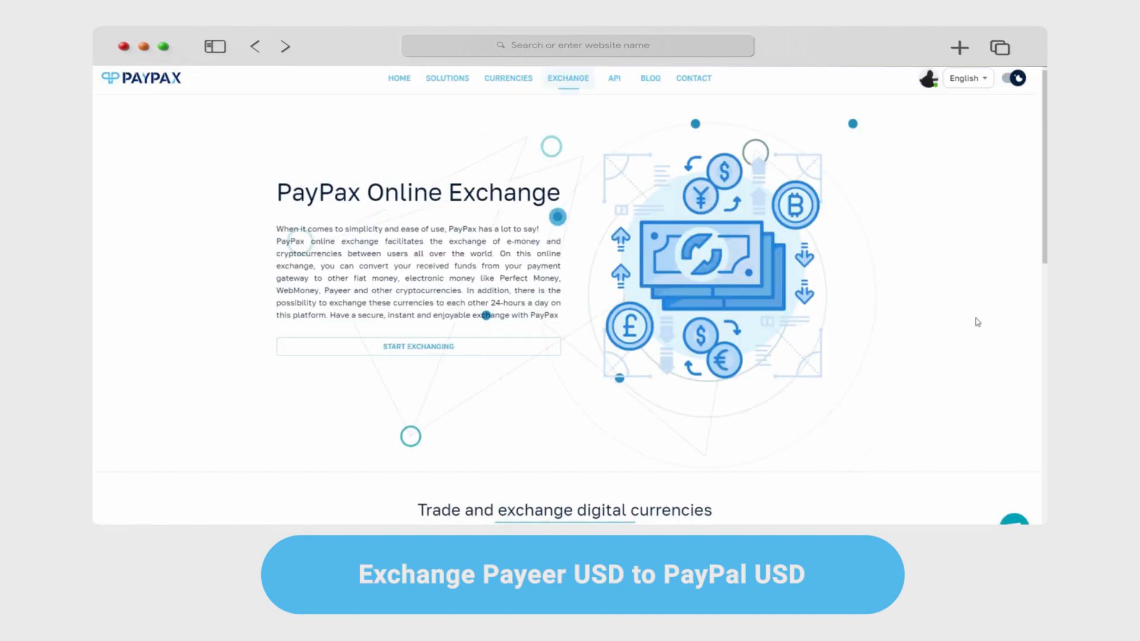
scroll(down, 3)
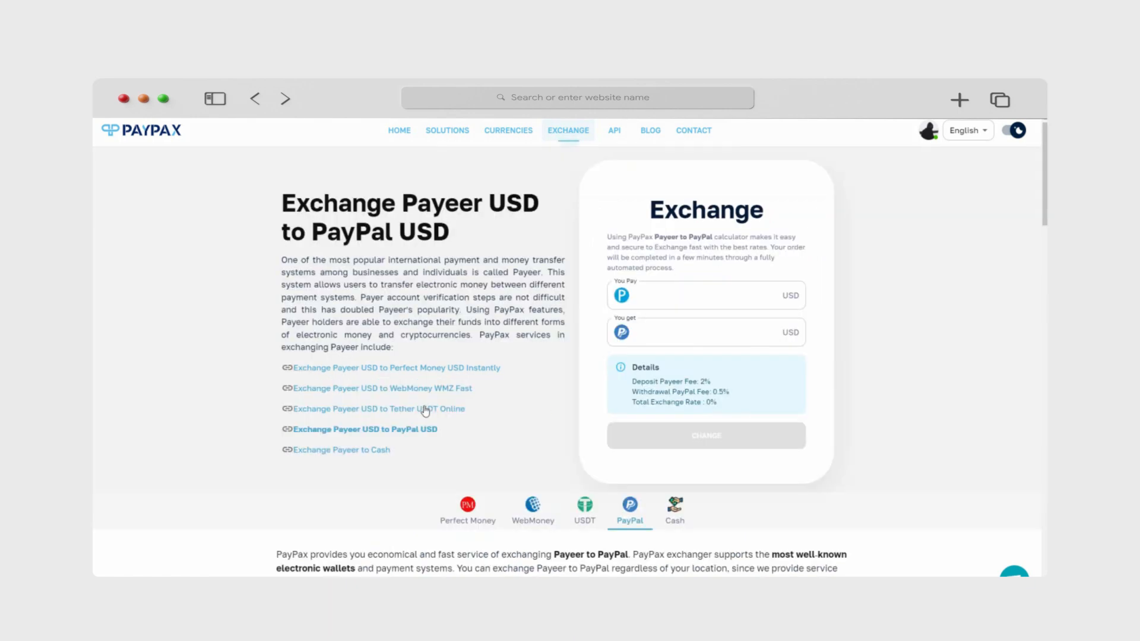
Enter 100 Payeer USD to pay, see 97.51 PayPal USD returned, and start the exchange
click(705, 295)
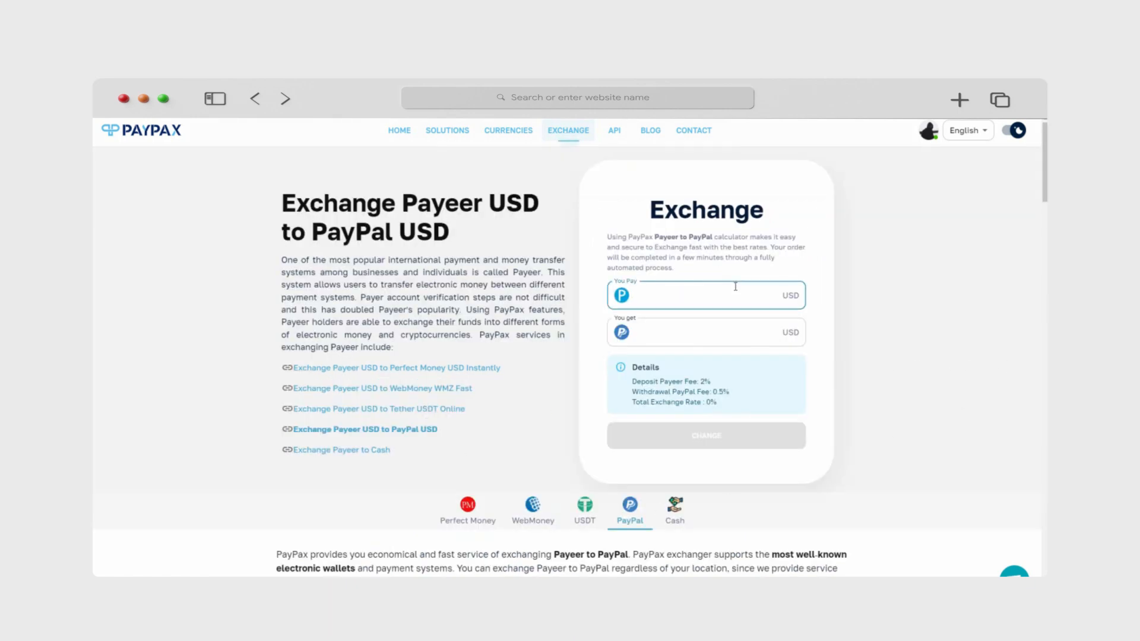
text(100)
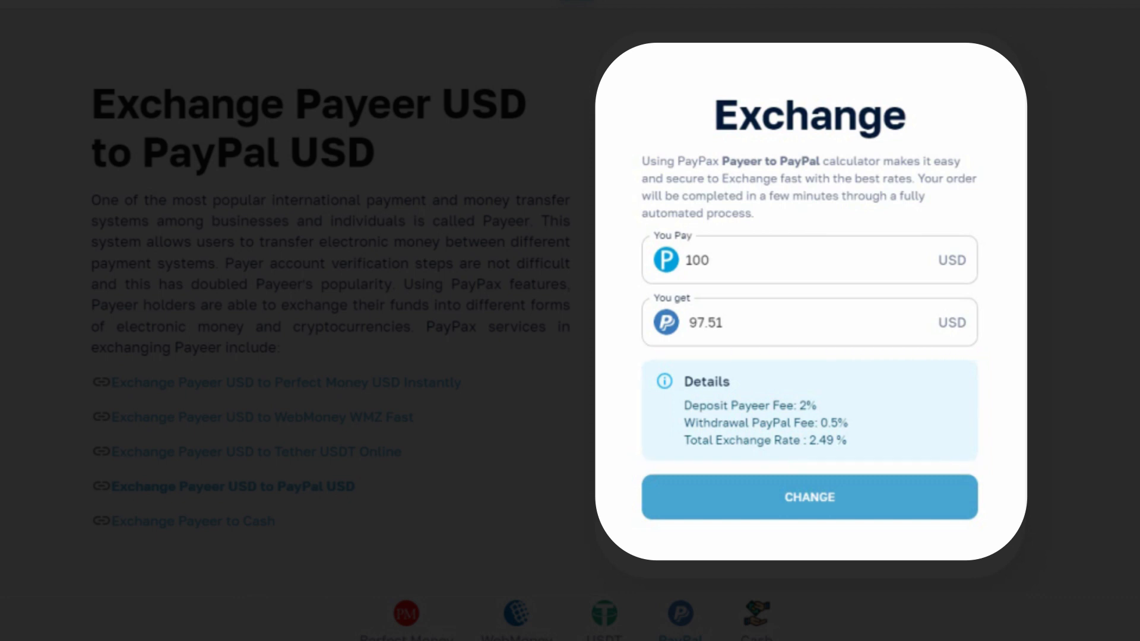
click(809, 497)
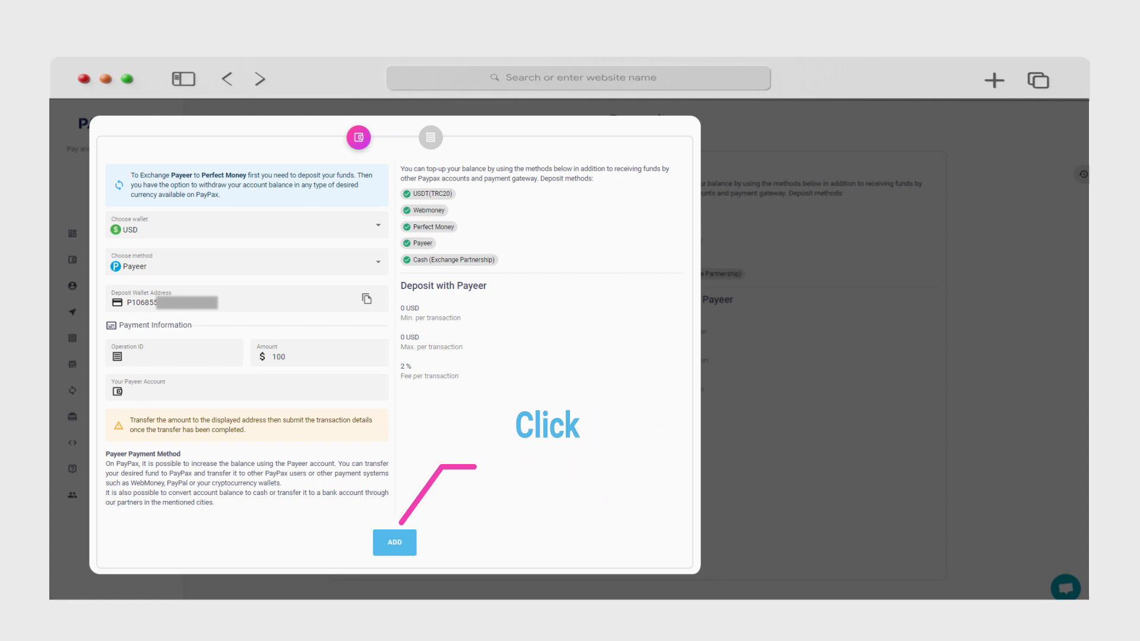
Add the 100 USD Payeer deposit to the USD wallet
click(394, 543)
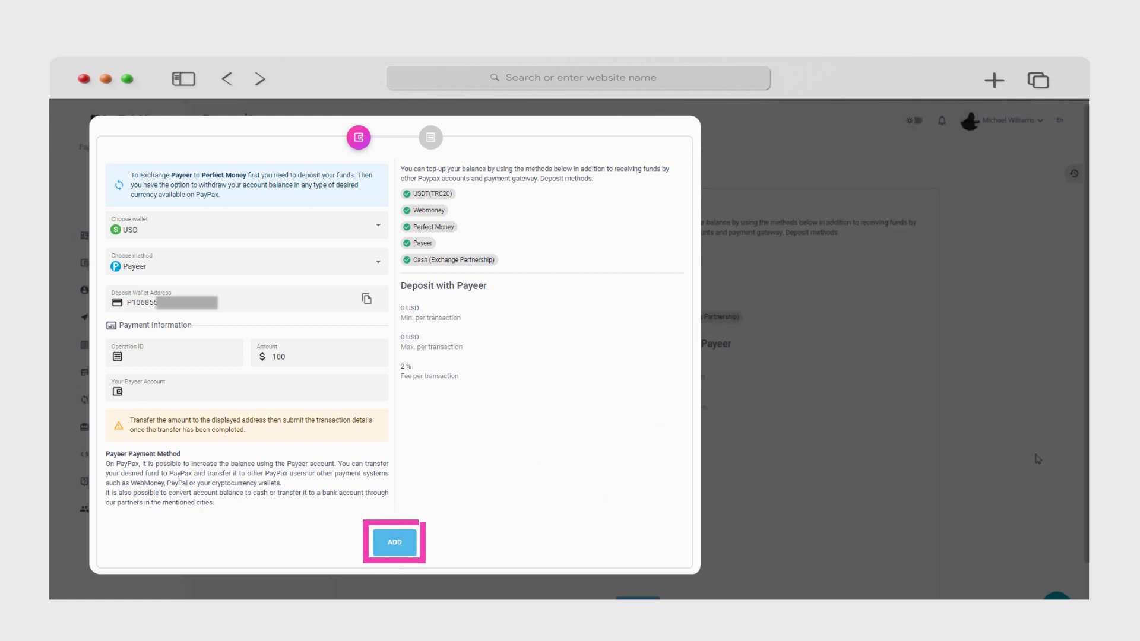
click(394, 542)
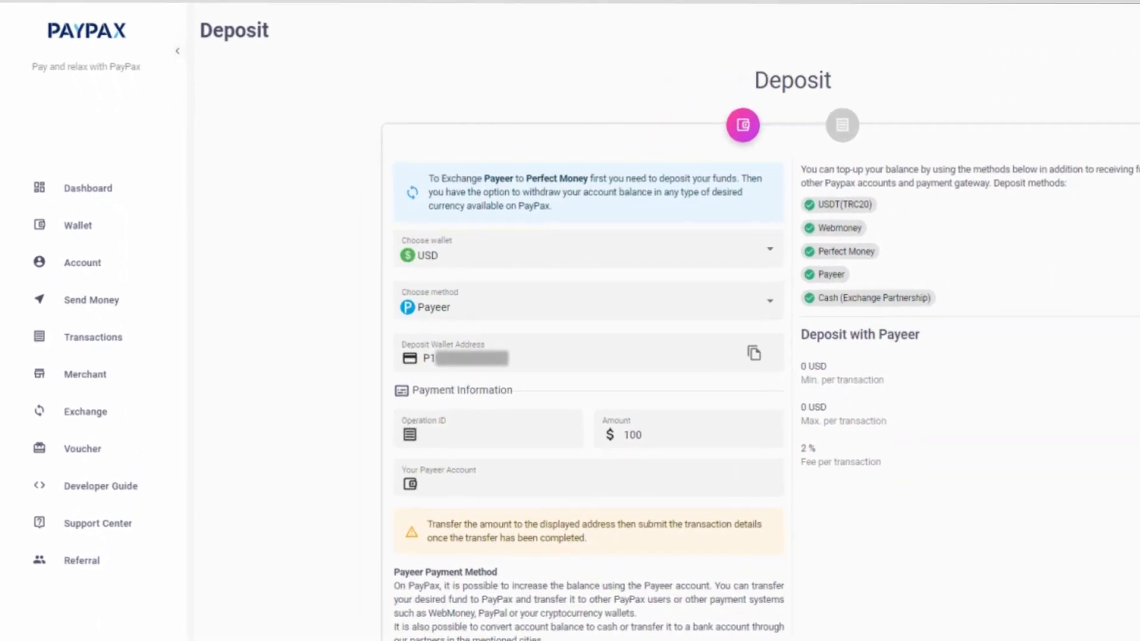
mouse_move(143, 238)
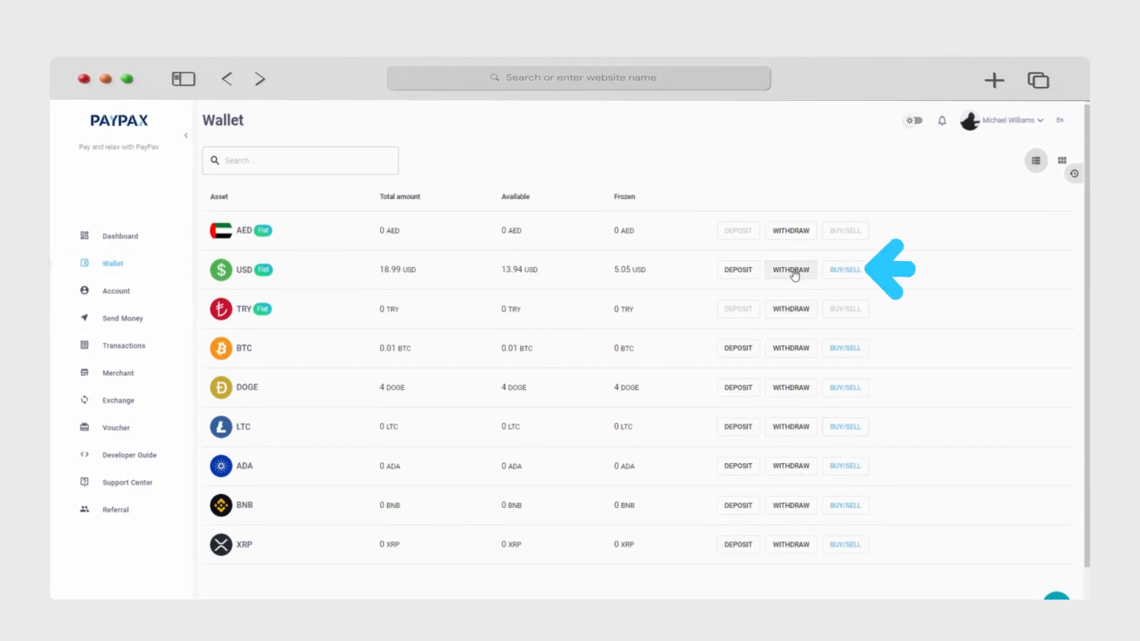
click(791, 270)
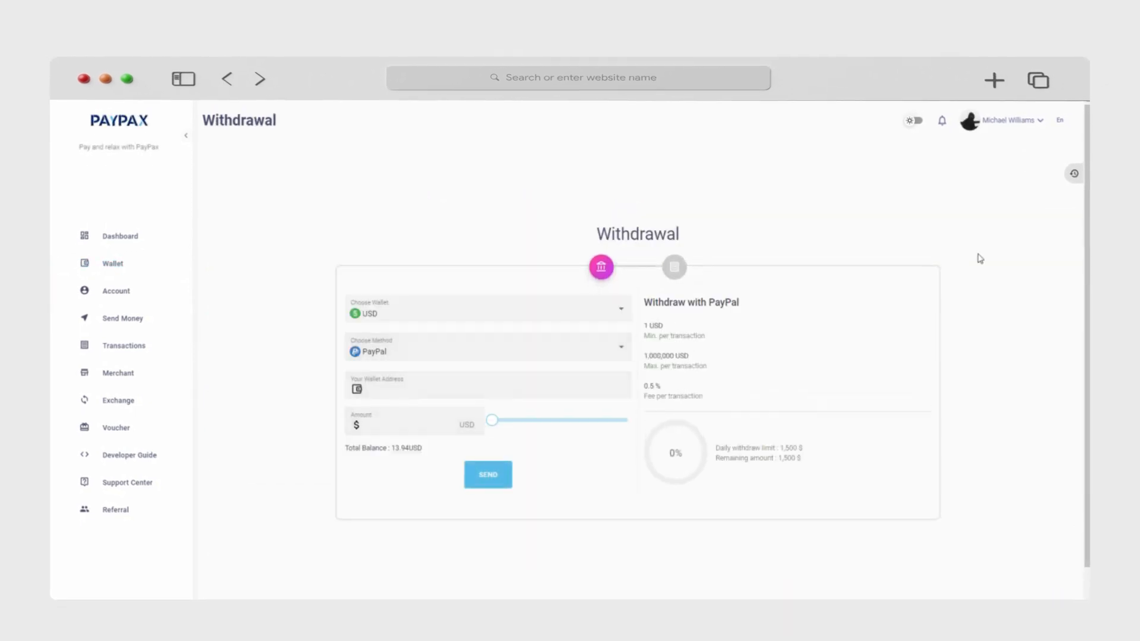
click(486, 352)
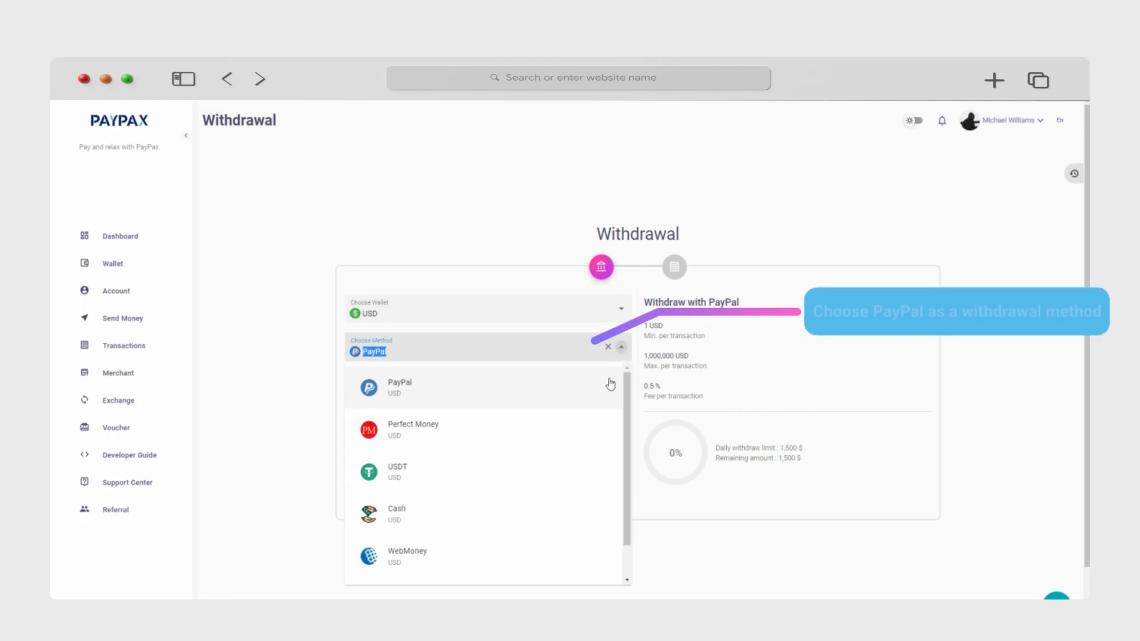
click(399, 387)
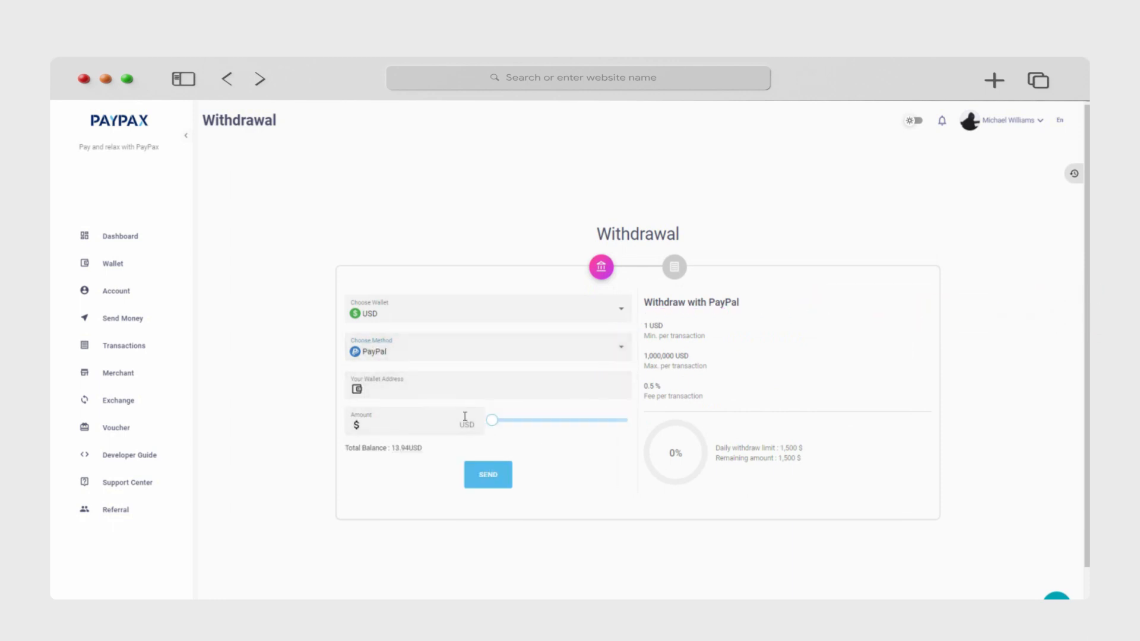
text(P106855)
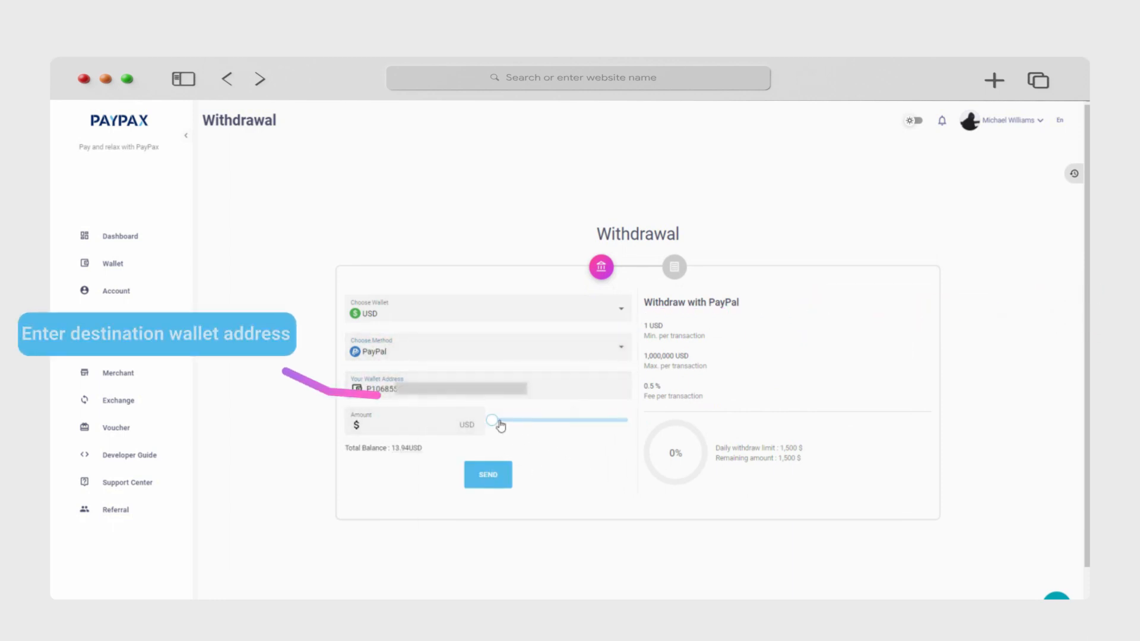
drag(491, 419, 608, 419)
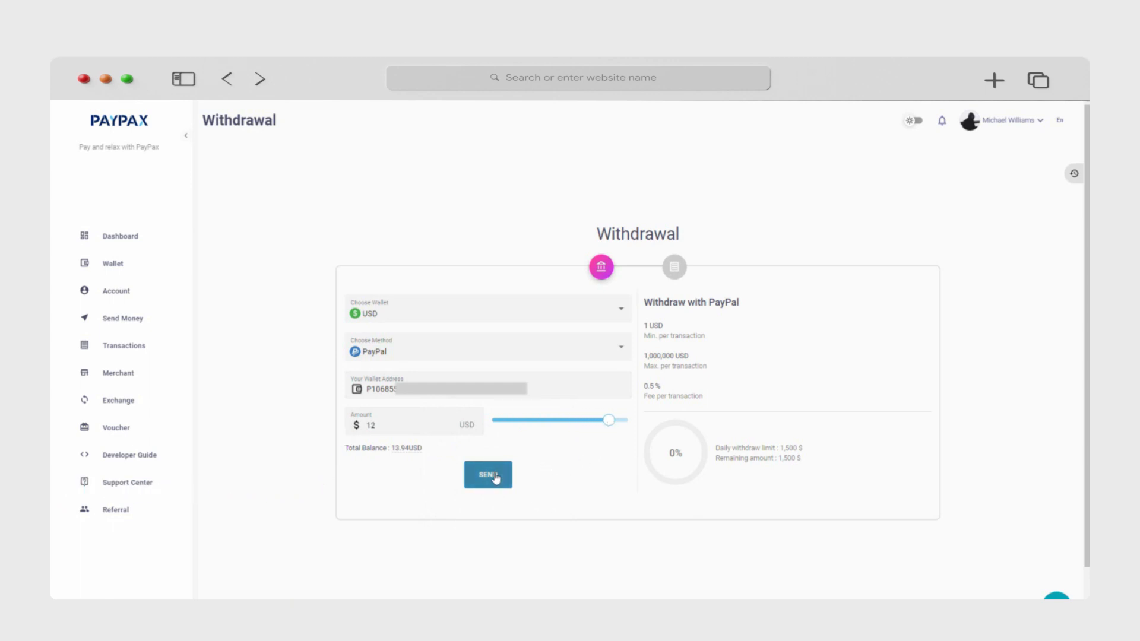
Send and confirm the 12 USD PayPal withdrawal, netting 11.94 USD
click(488, 475)
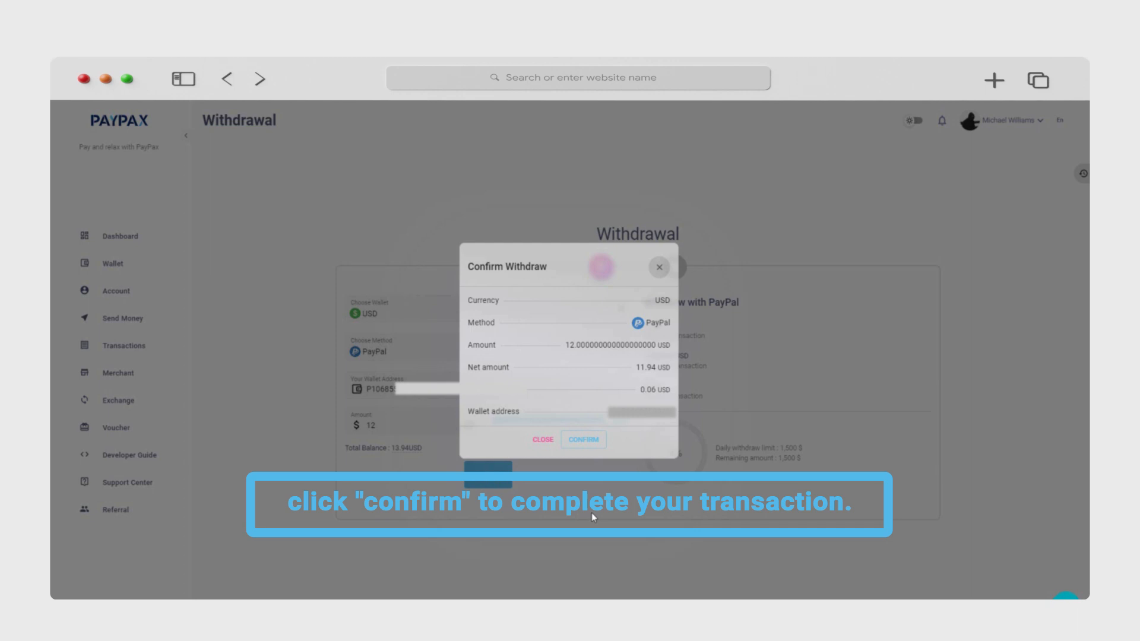
click(582, 439)
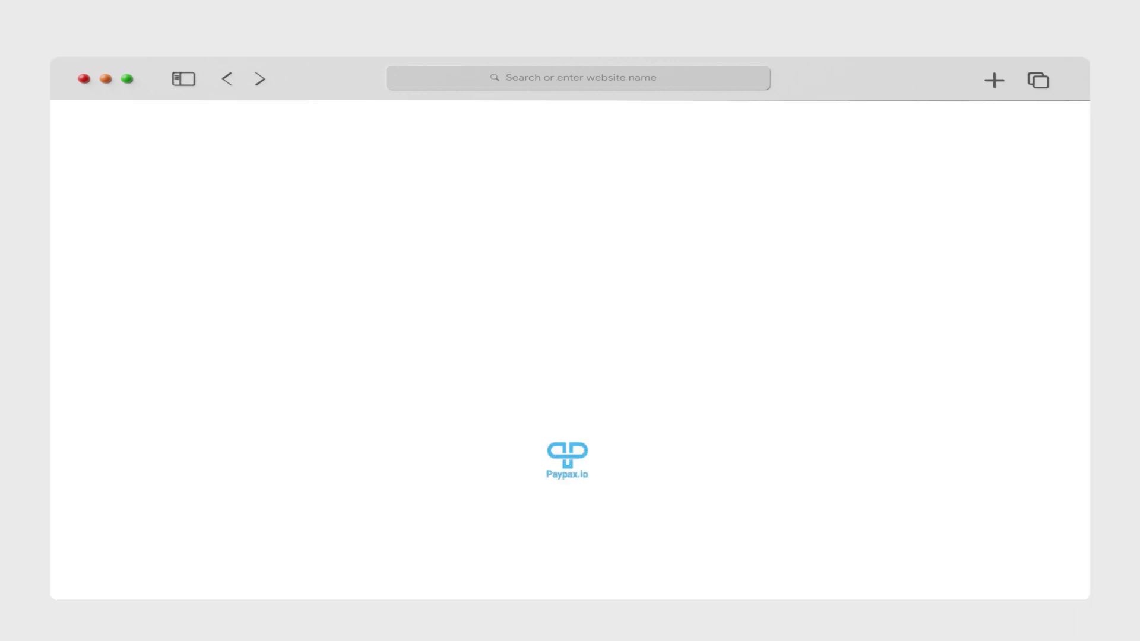